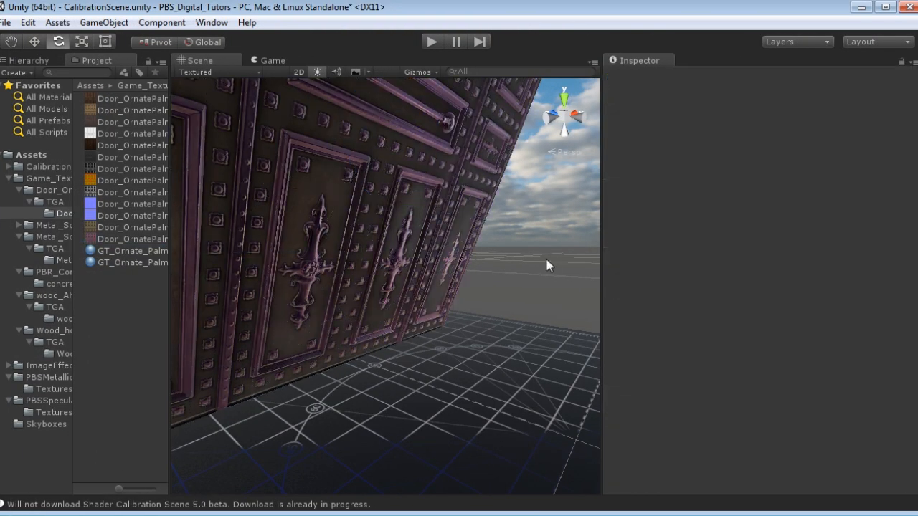
# Inspect GT_Ornate_Palma_Metal, then lower DirectionalLightKey's intensity to about 0.74
pyautogui.click(149, 251)
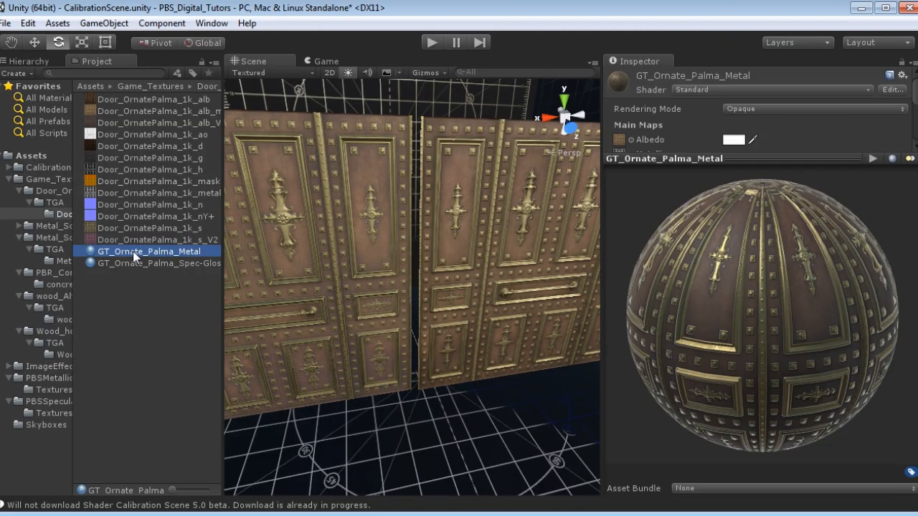
pyautogui.click(637, 124)
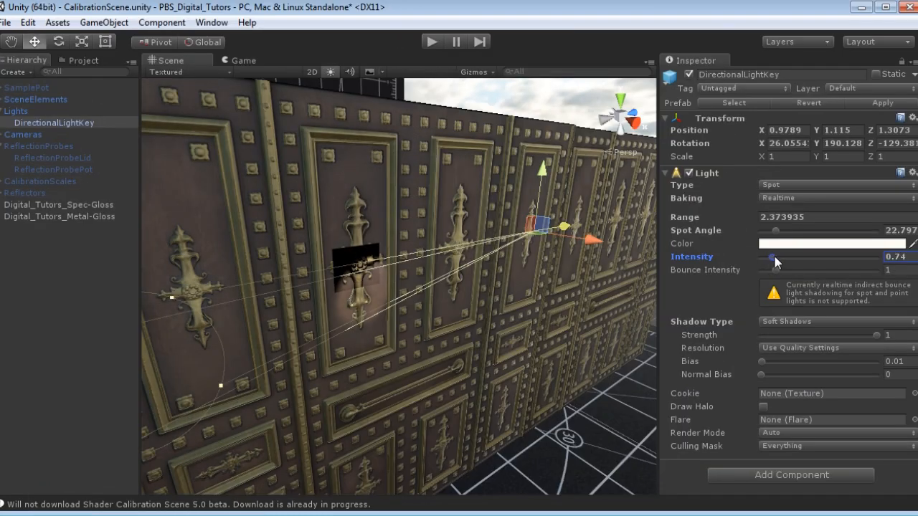
pyautogui.moveTo(774, 256); pyautogui.dragTo(783, 257)
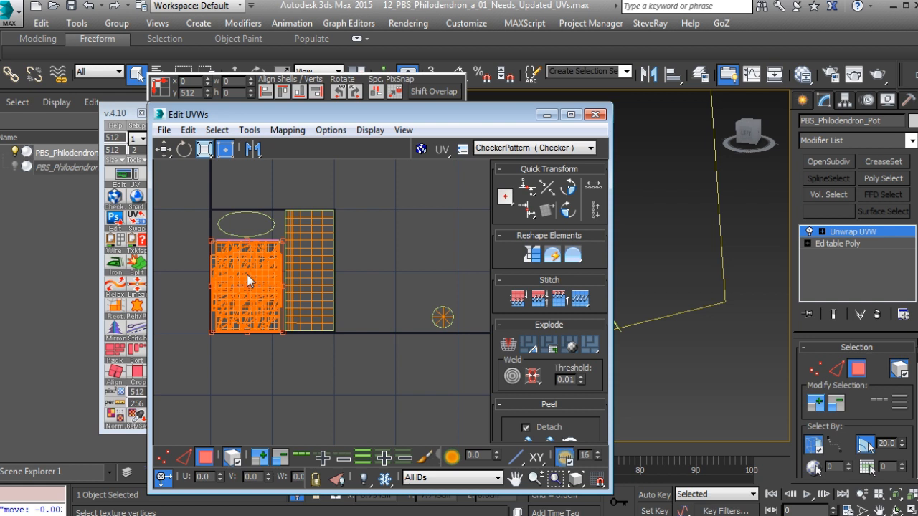
pyautogui.moveTo(231, 486)
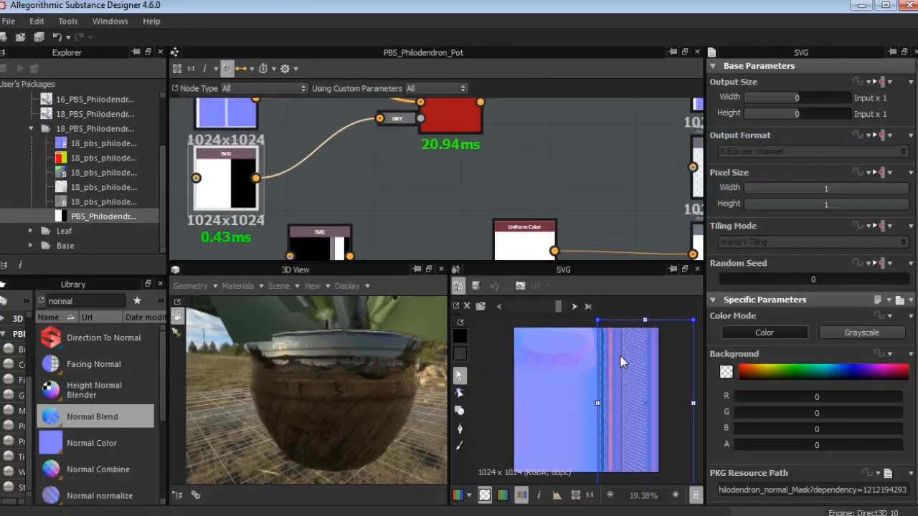
# Wire the pbs_mattie_clothes_ao bitmap into the PBS_Mattie_Sade_Clothes ambient occlusion output
pyautogui.click(384, 189)
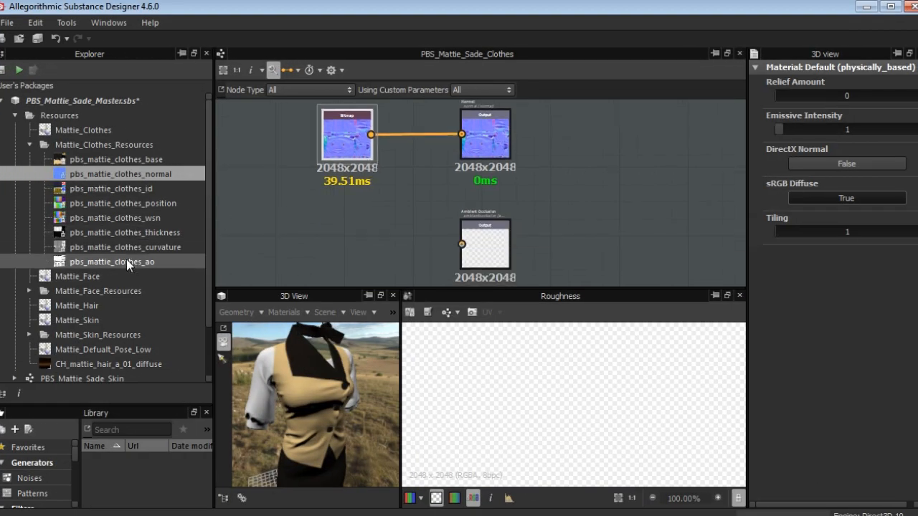
pyautogui.click(112, 261)
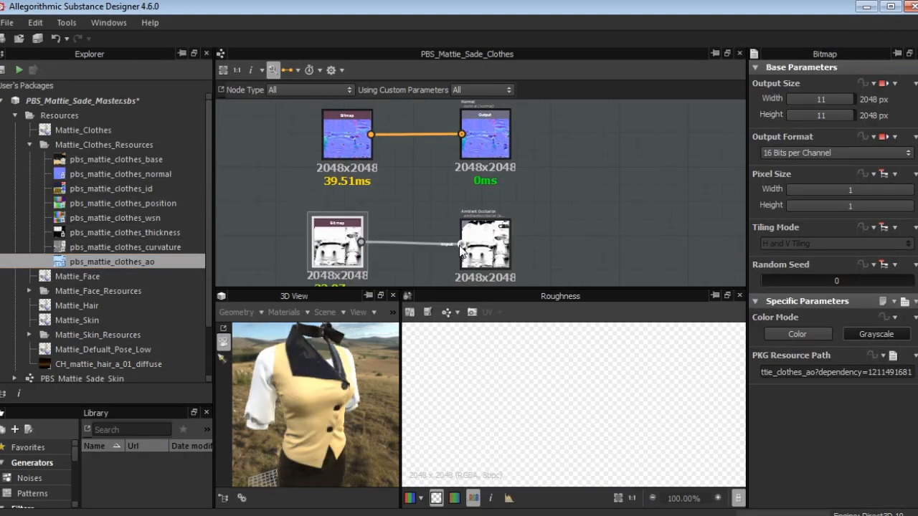